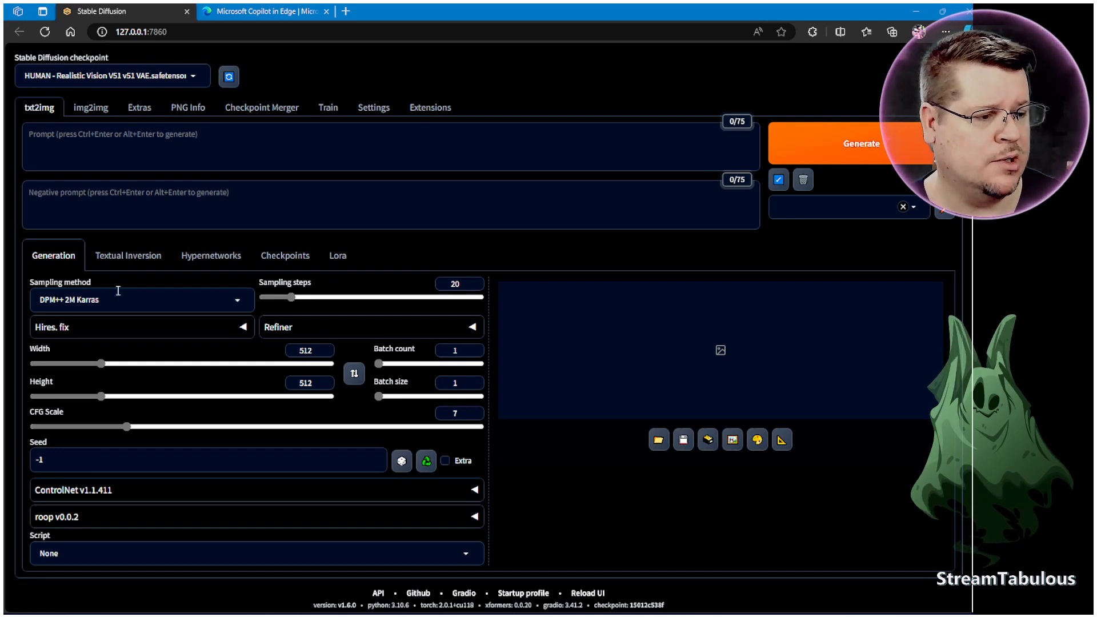
- Load the index of available extensions under Extensions > Available
{"action": "left_click", "coordinate": [430, 107]}
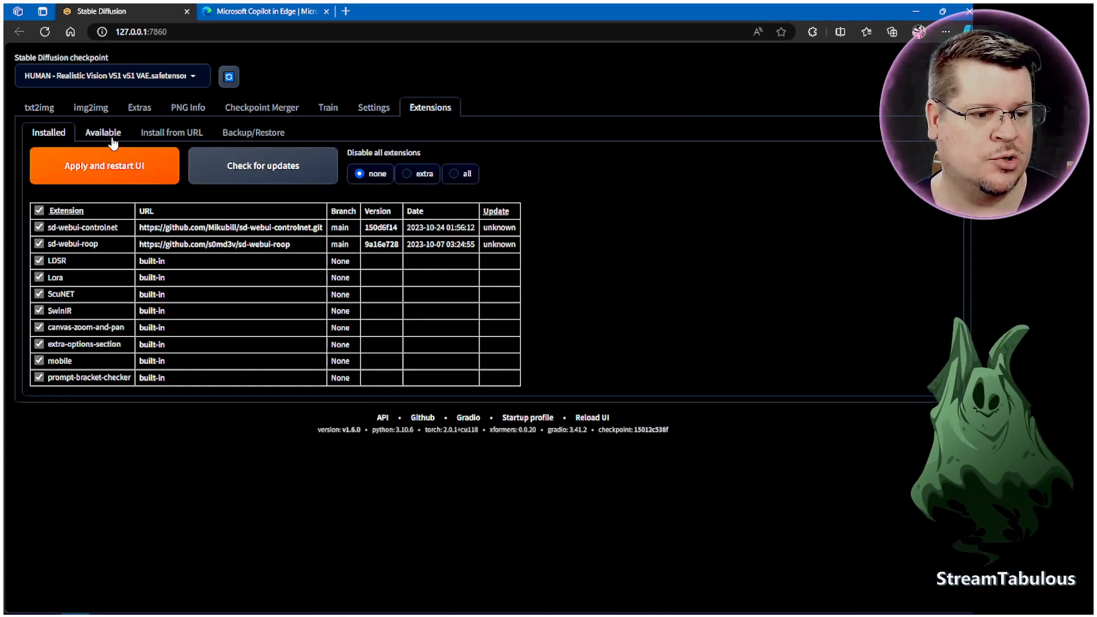
{"action": "left_click", "coordinate": [102, 132]}
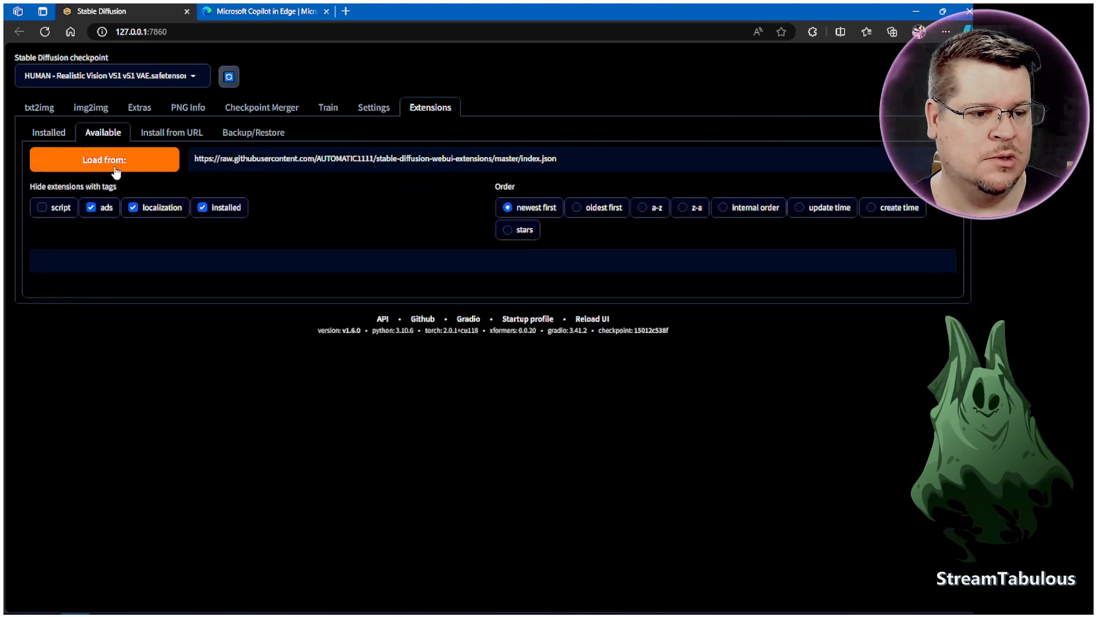
{"action": "left_click", "coordinate": [104, 160]}
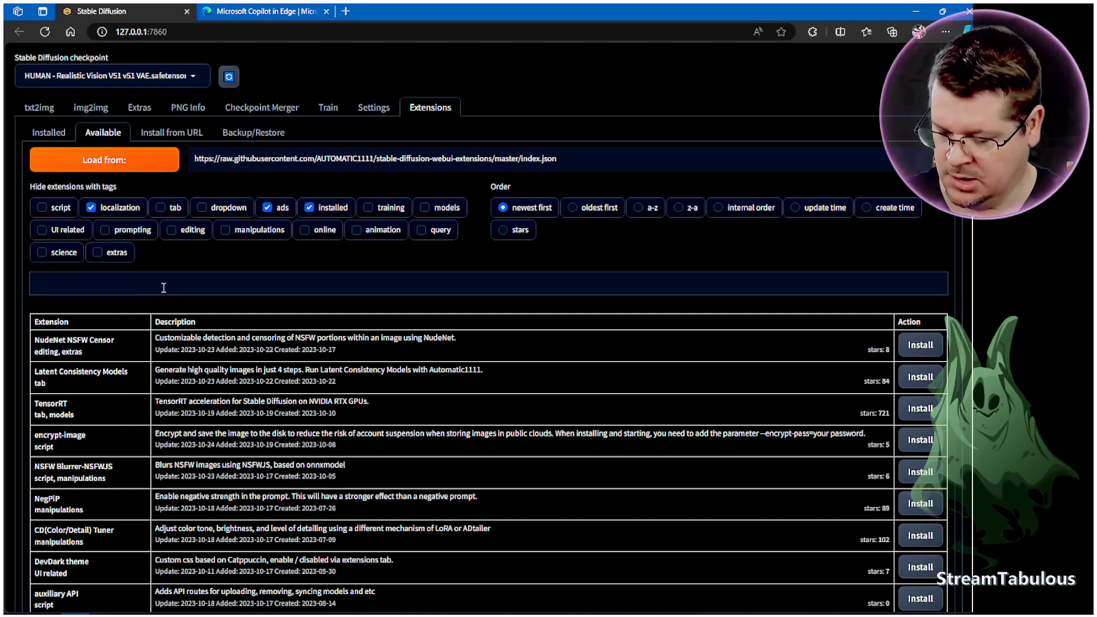
- Filter extensions by 'asp' and install Aspect Ratio selector, Aspect Ratio Helper and SD Ratio Lock
{"action": "type", "text": "sd"}
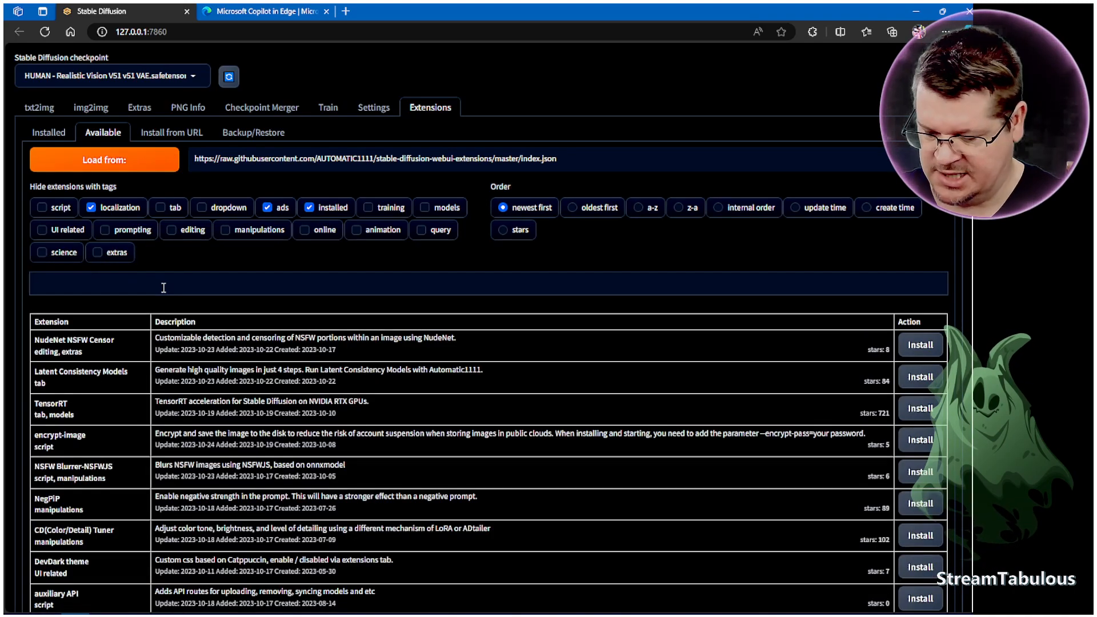
{"action": "type", "text": "asp"}
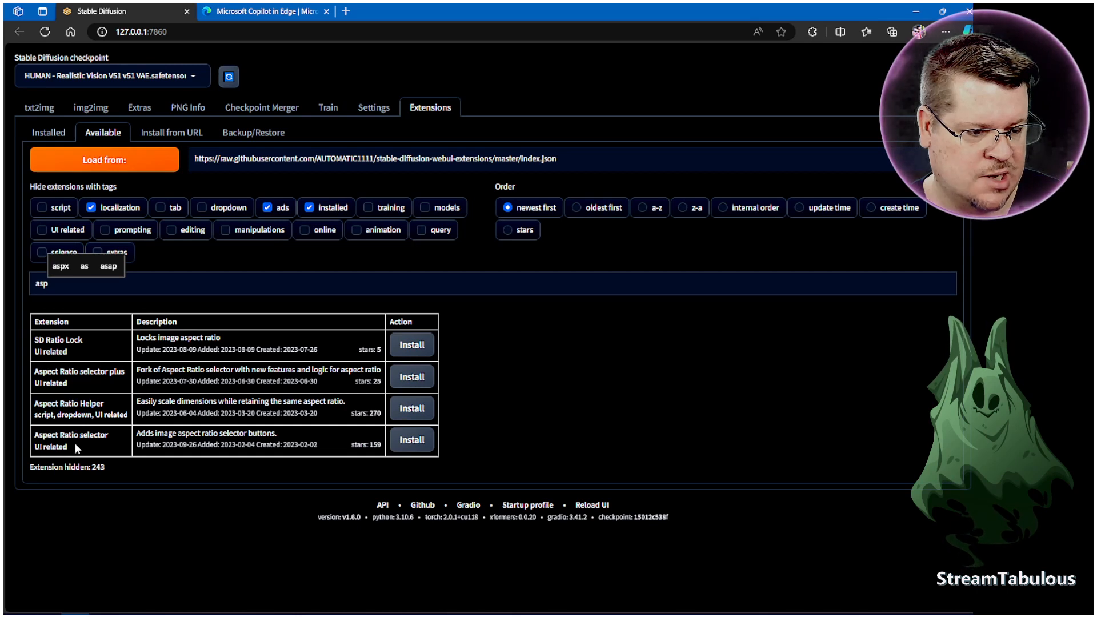
{"action": "mouse_move", "coordinate": [125, 452]}
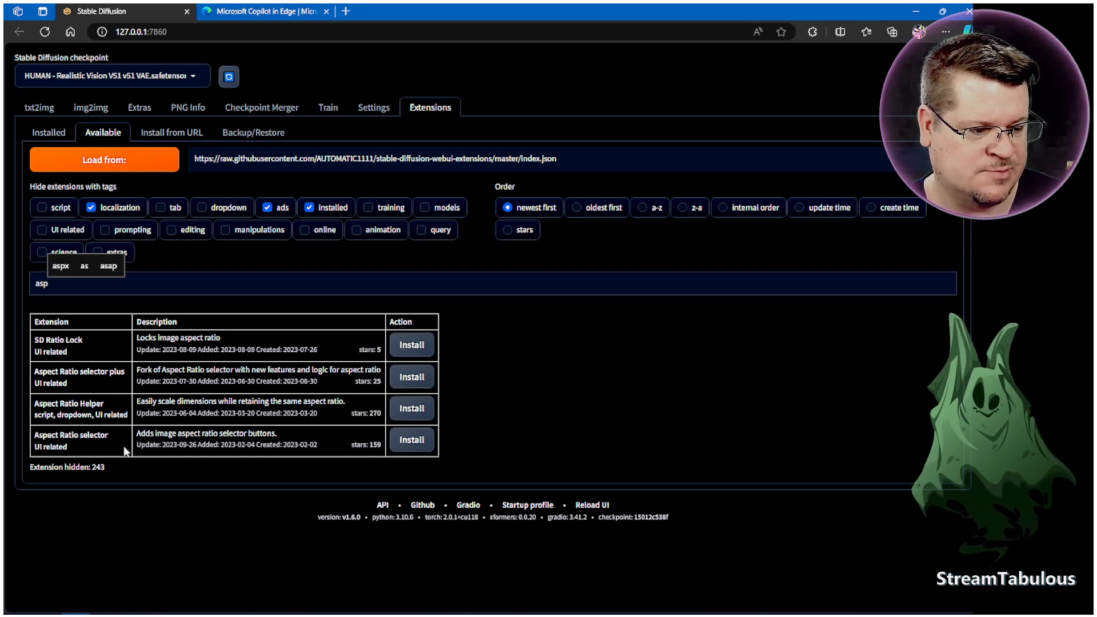
{"action": "mouse_move", "coordinate": [79, 352]}
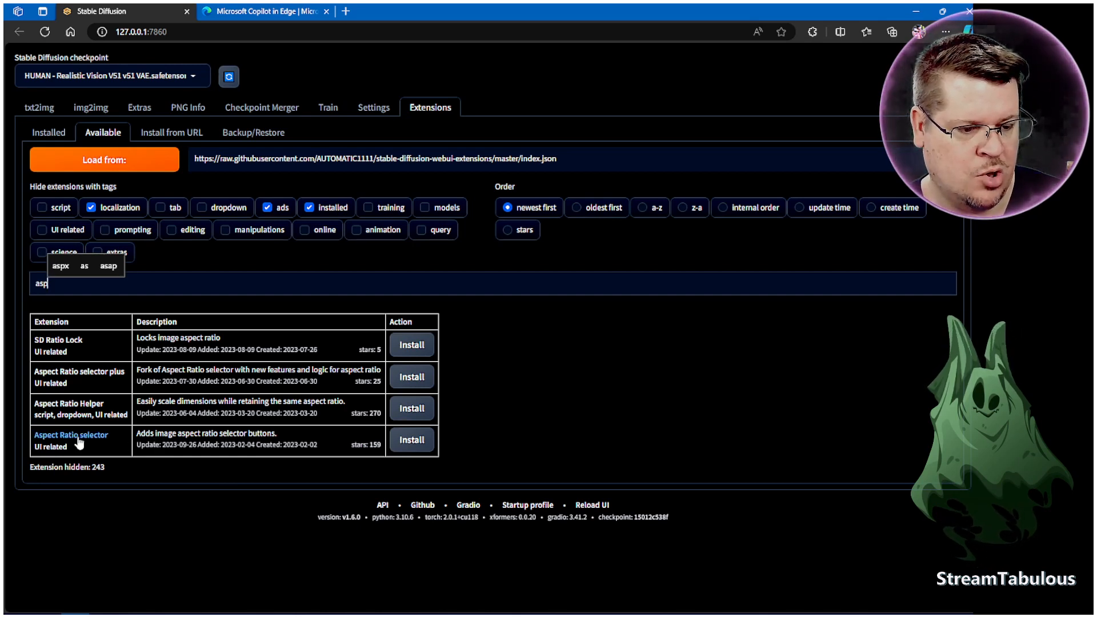
{"action": "left_click", "coordinate": [411, 439]}
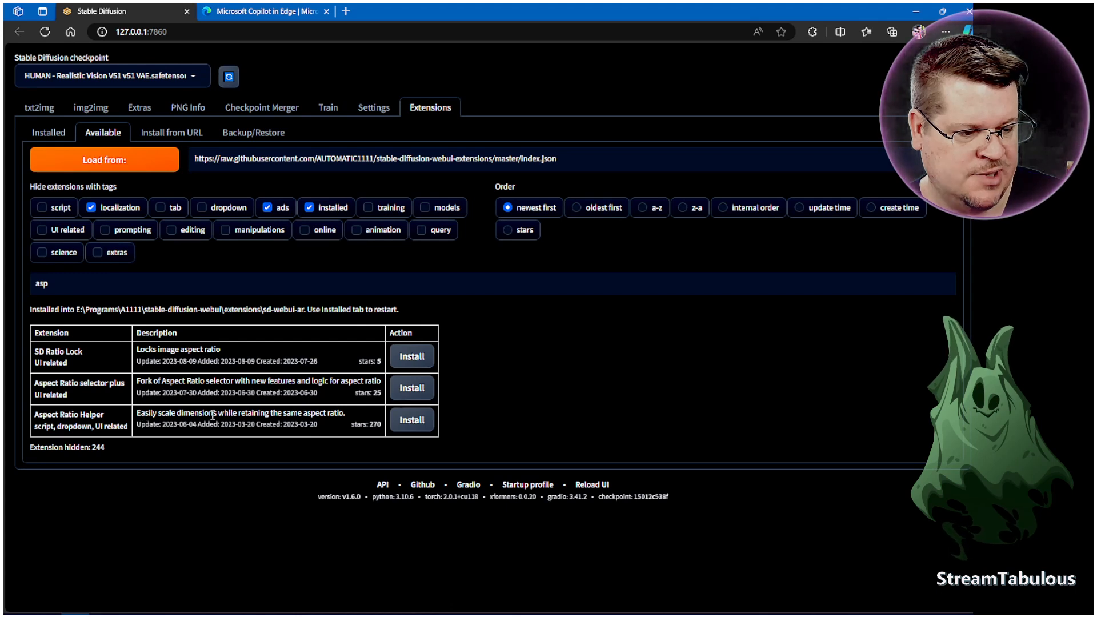
{"action": "mouse_move", "coordinate": [241, 413]}
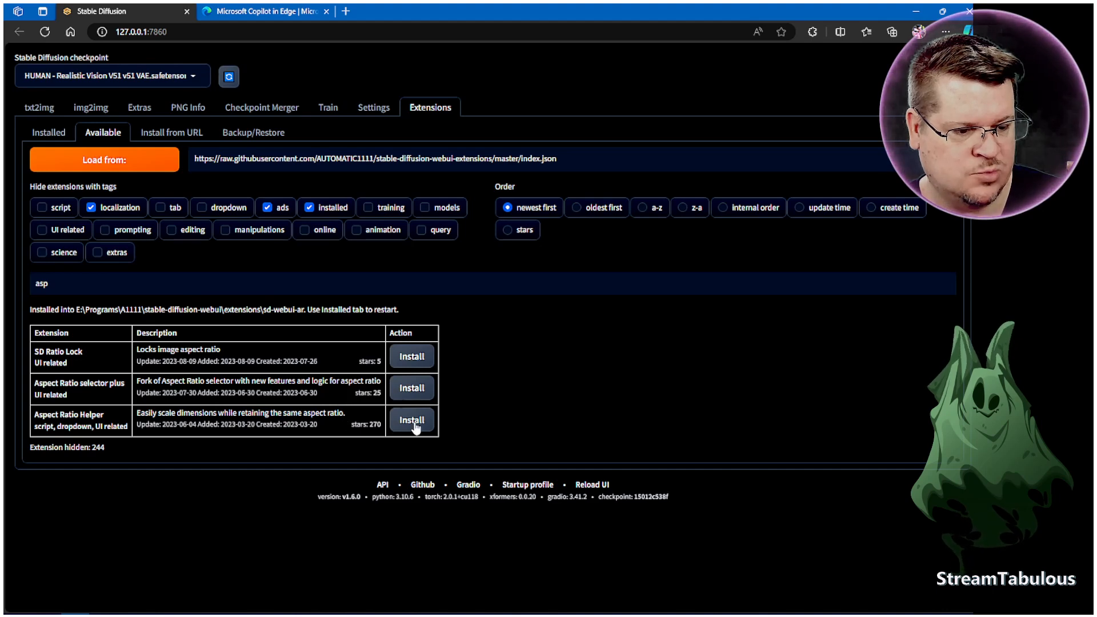
{"action": "left_click", "coordinate": [412, 421]}
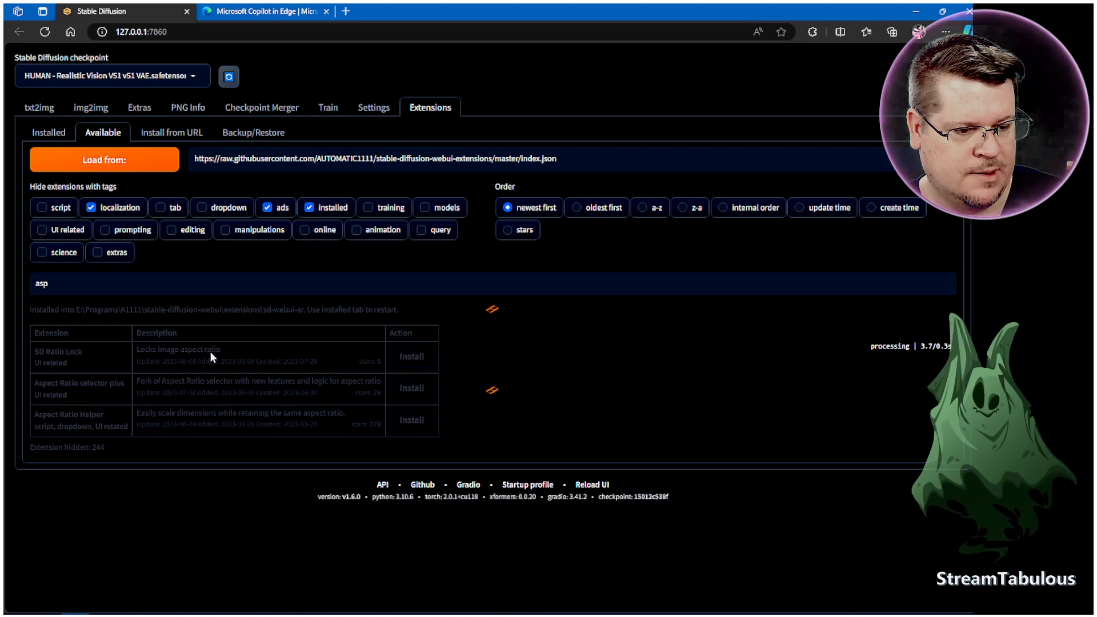
{"action": "left_click", "coordinate": [412, 421]}
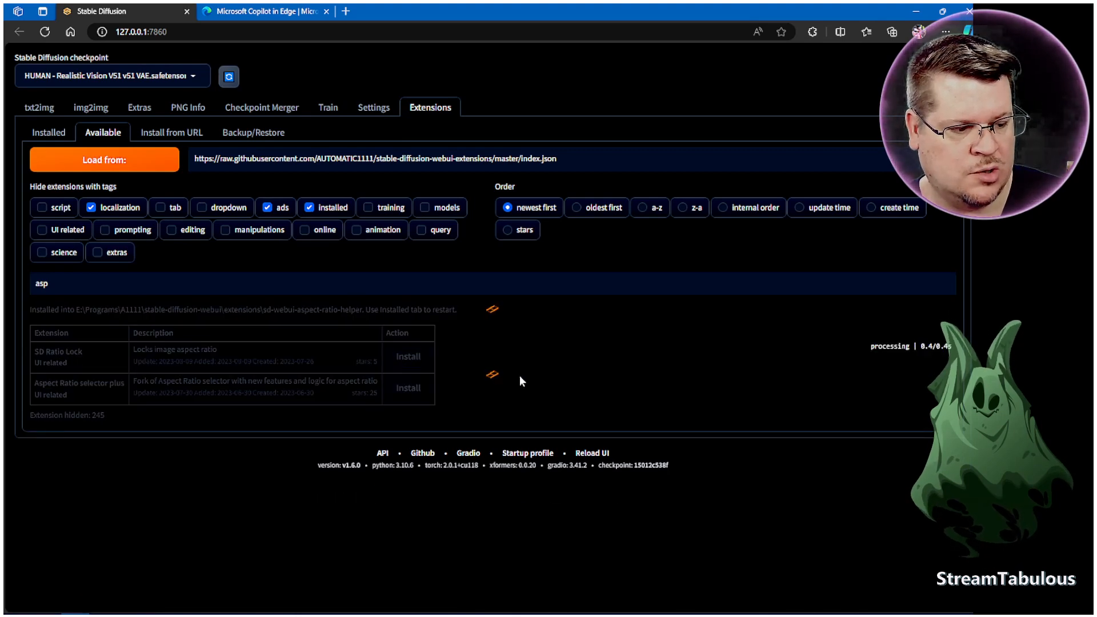
{"action": "mouse_move", "coordinate": [533, 376]}
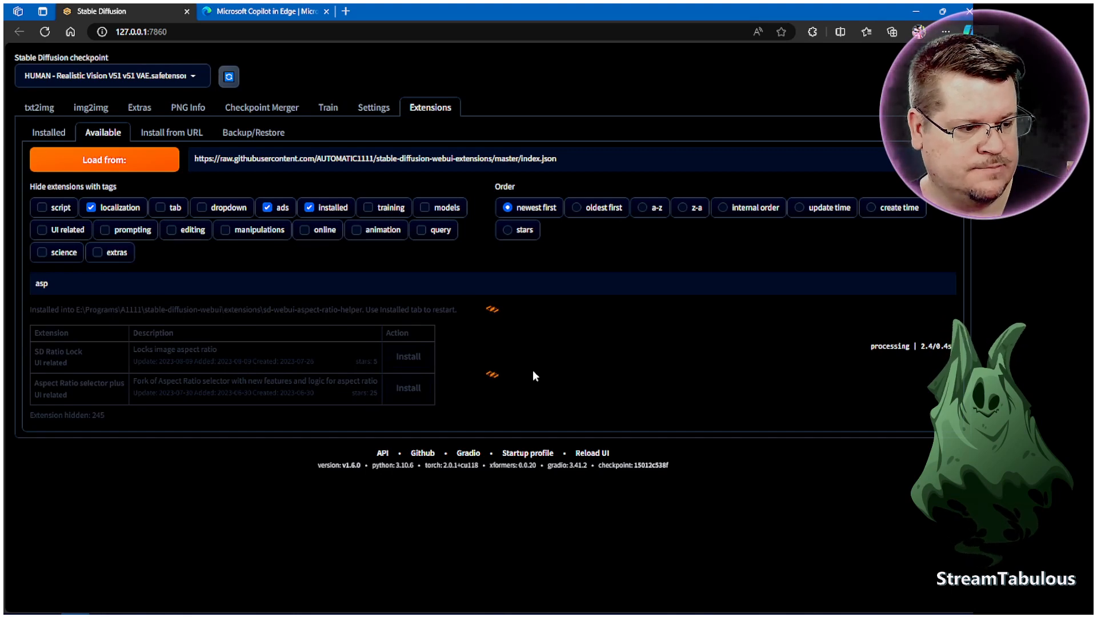
{"action": "mouse_move", "coordinate": [564, 377]}
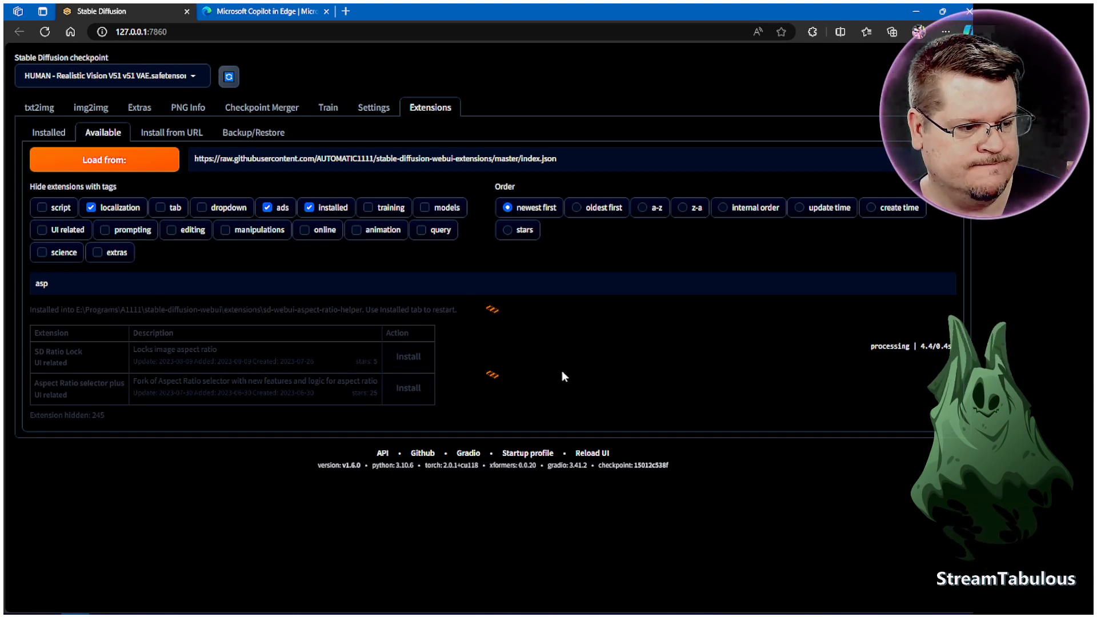
{"action": "left_click", "coordinate": [408, 357]}
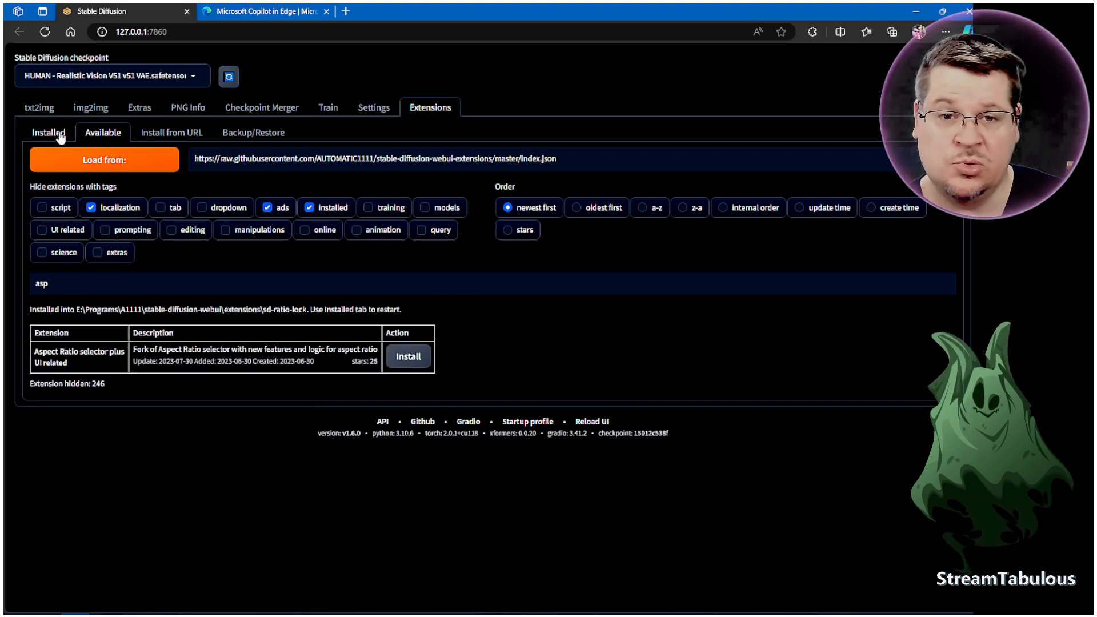
- Check installed extensions for updates, then apply and restart the UI
{"action": "left_click", "coordinate": [47, 132]}
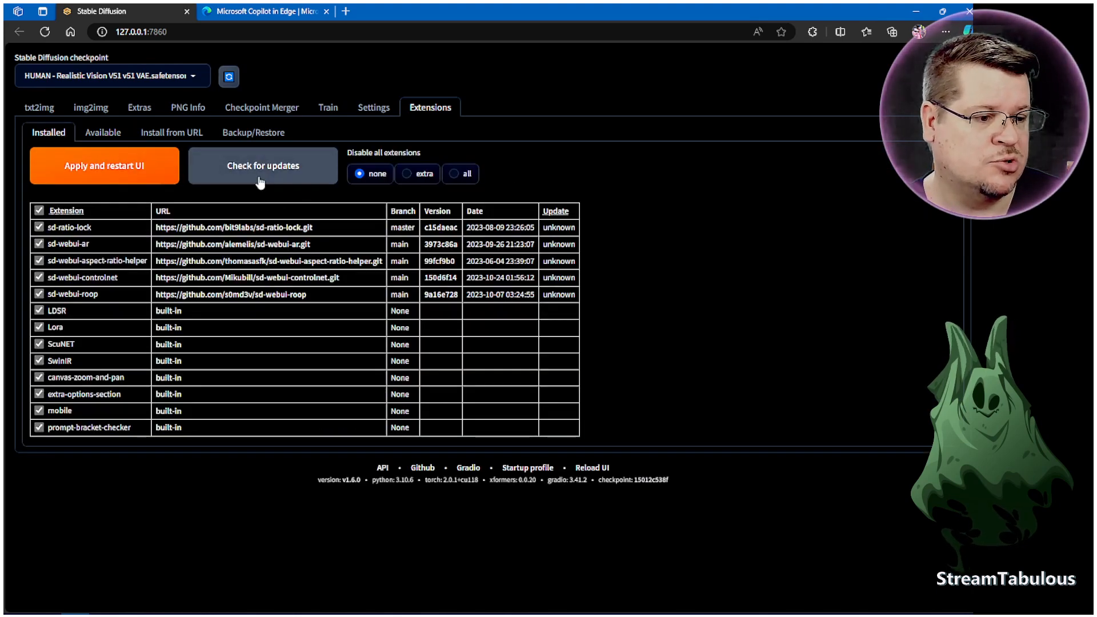
{"action": "left_click", "coordinate": [263, 166]}
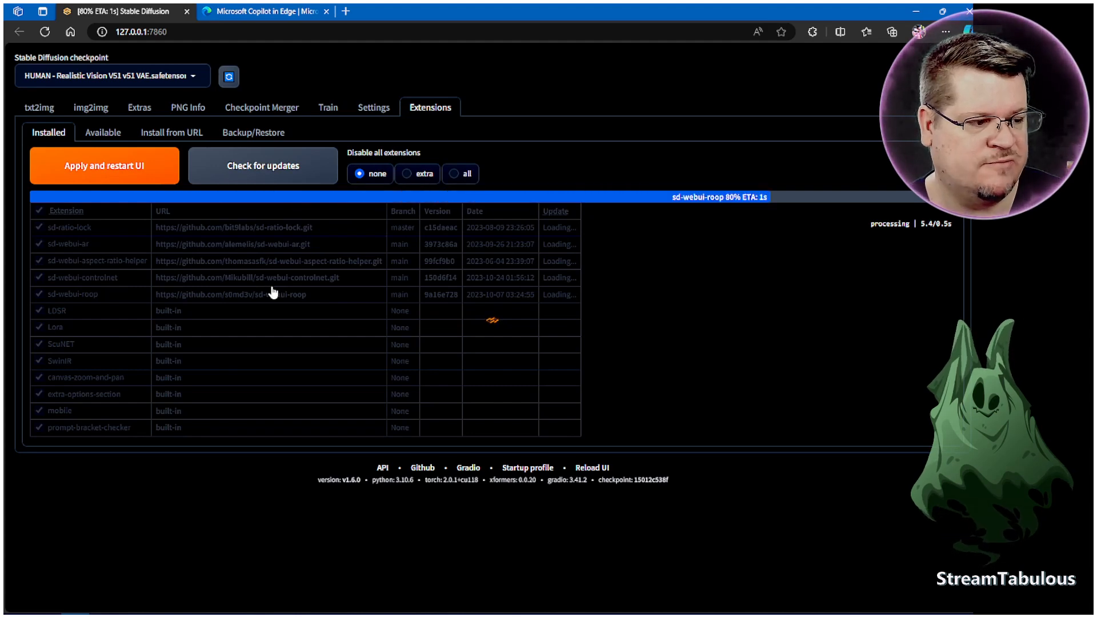
{"action": "left_click", "coordinate": [263, 165]}
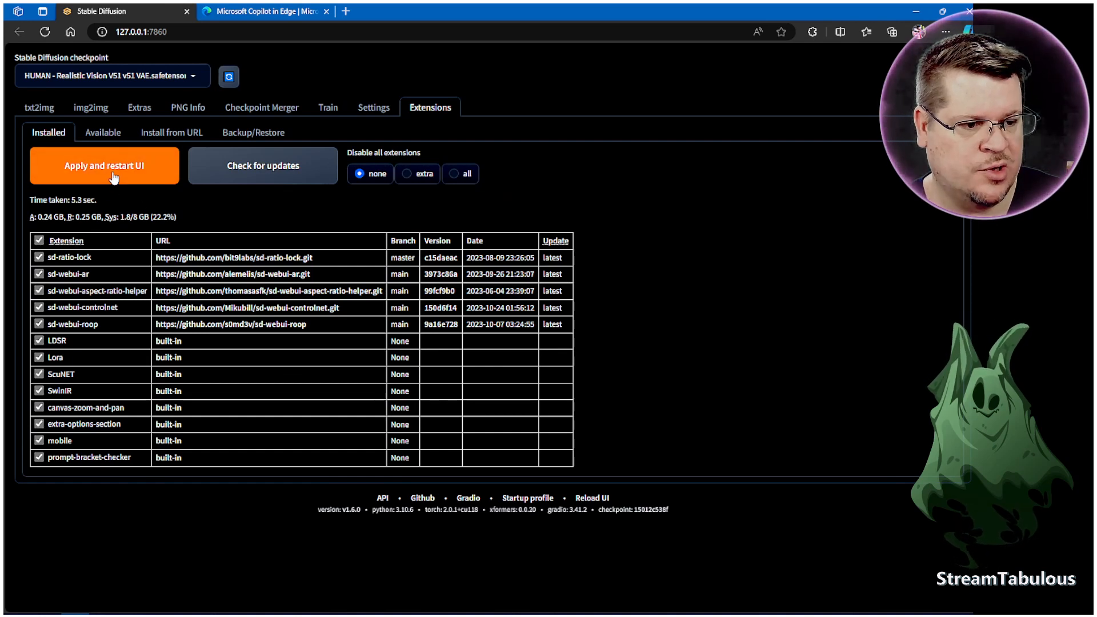
{"action": "mouse_move", "coordinate": [137, 171]}
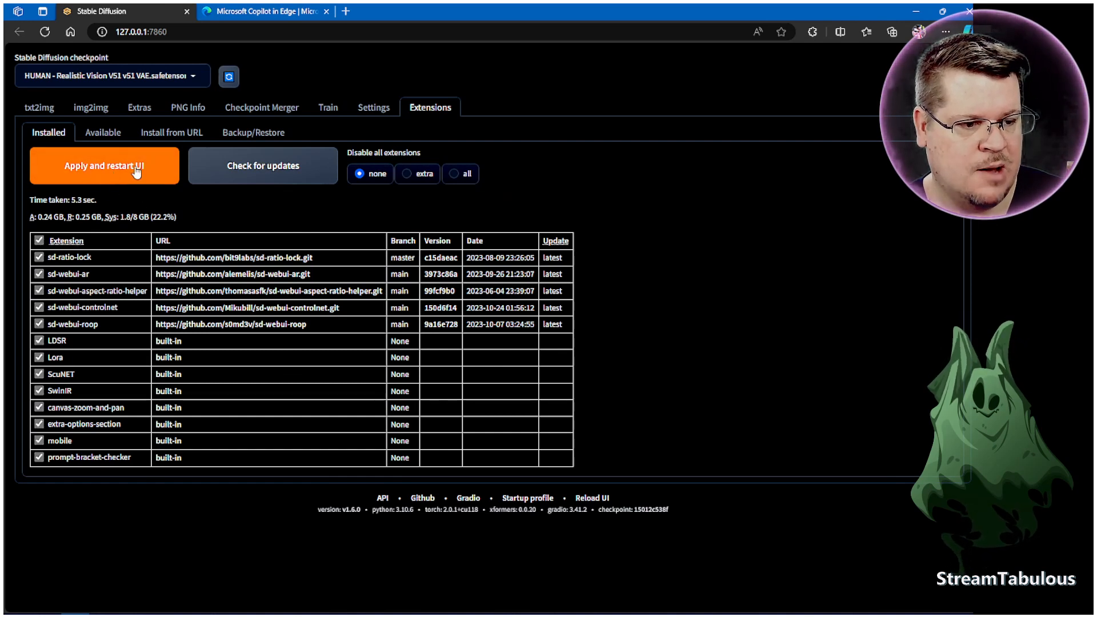
{"action": "left_click", "coordinate": [104, 166]}
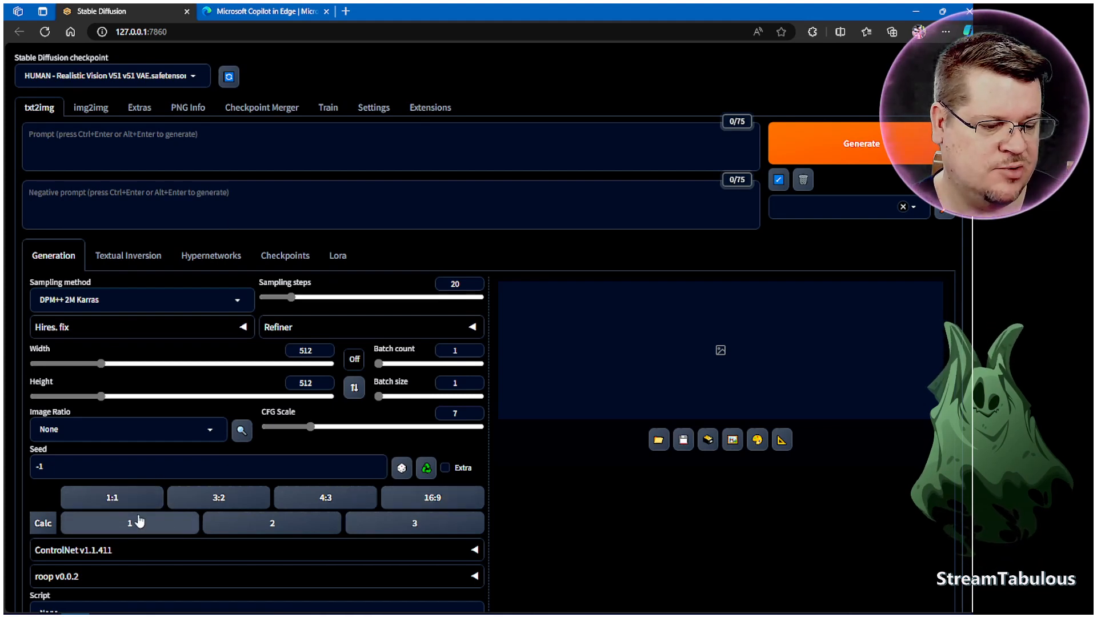
- Swap the txt2img dimensions so the image is 512 wide by 683 tall
{"action": "left_click", "coordinate": [355, 360]}
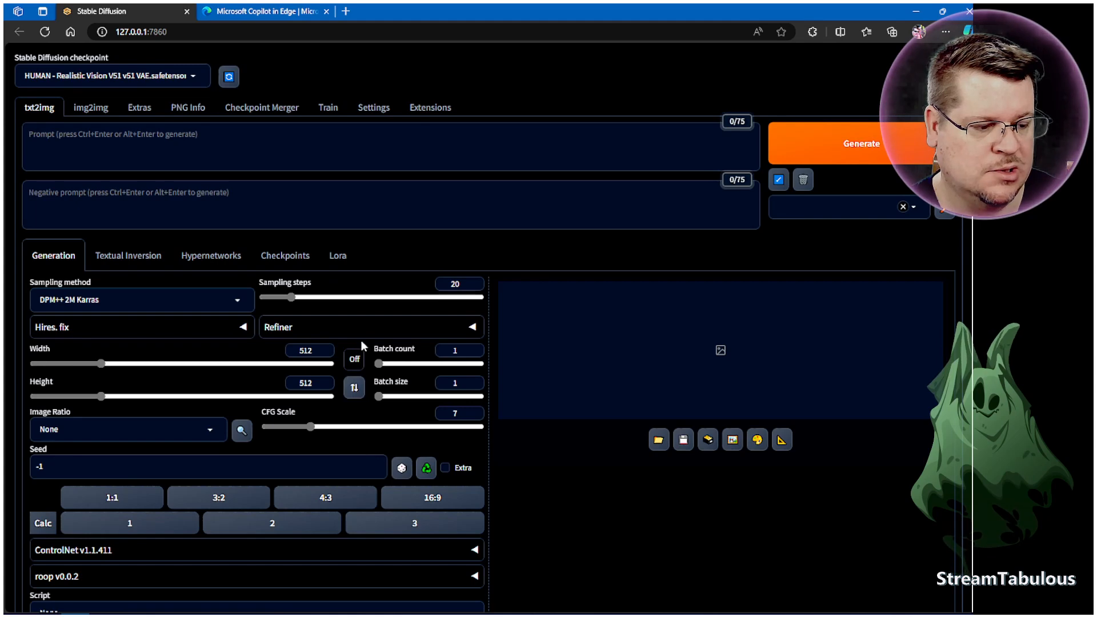
{"action": "mouse_move", "coordinate": [399, 373]}
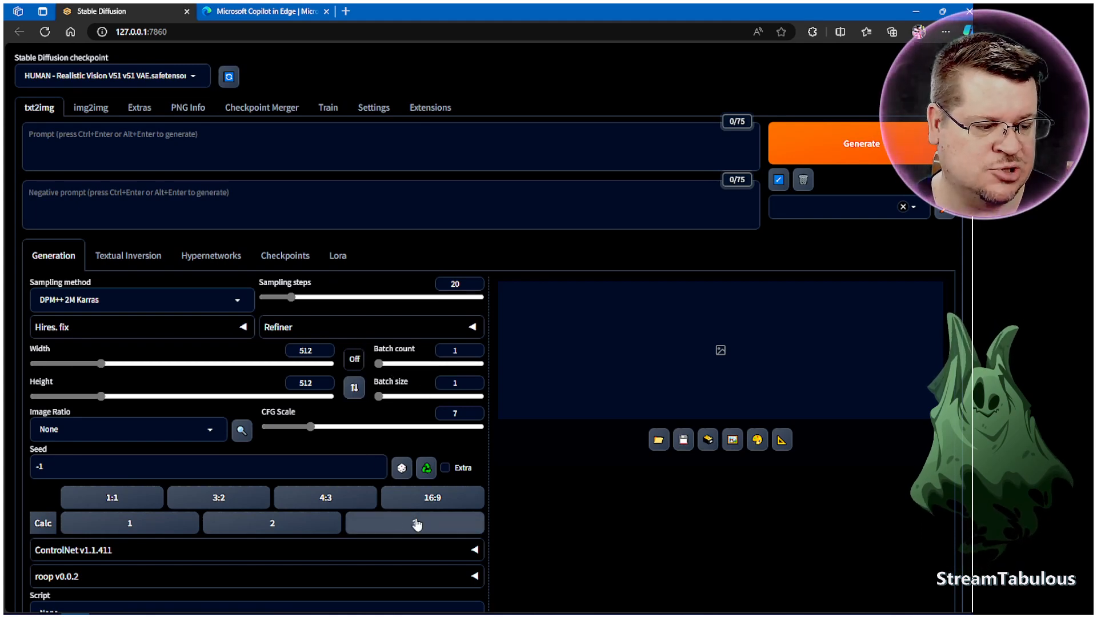
{"action": "left_click", "coordinate": [414, 523]}
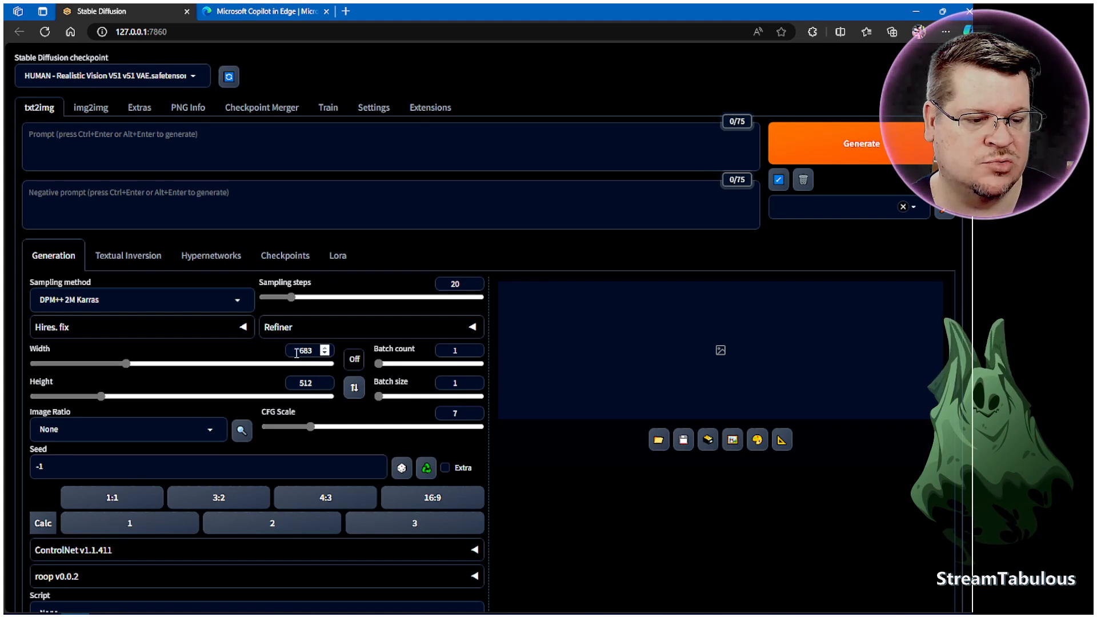
{"action": "left_click", "coordinate": [354, 387]}
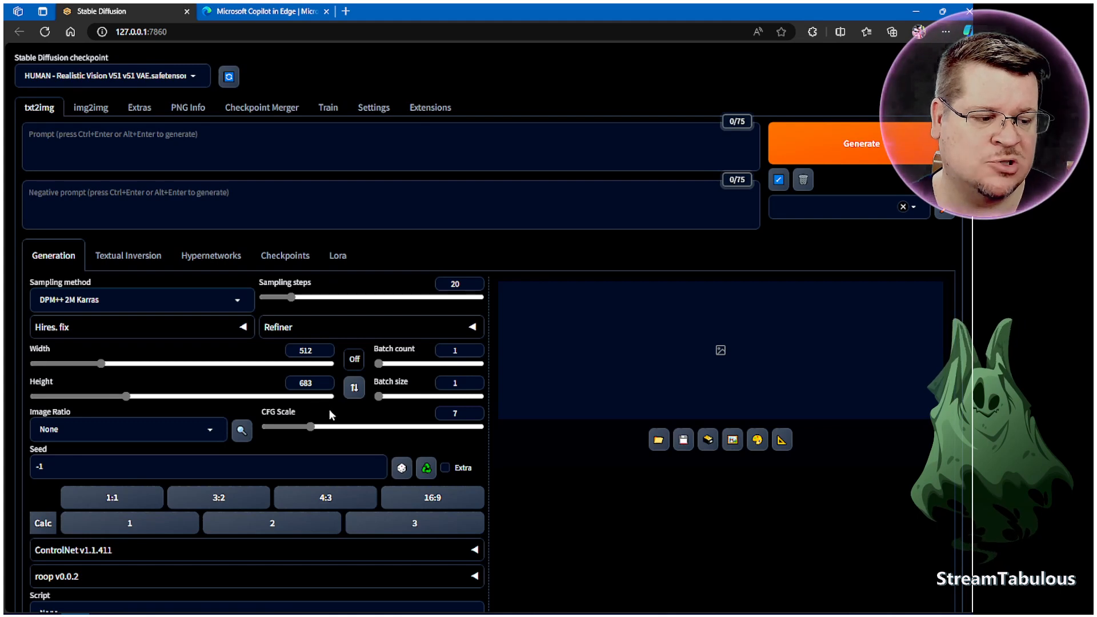
{"action": "mouse_move", "coordinate": [342, 417]}
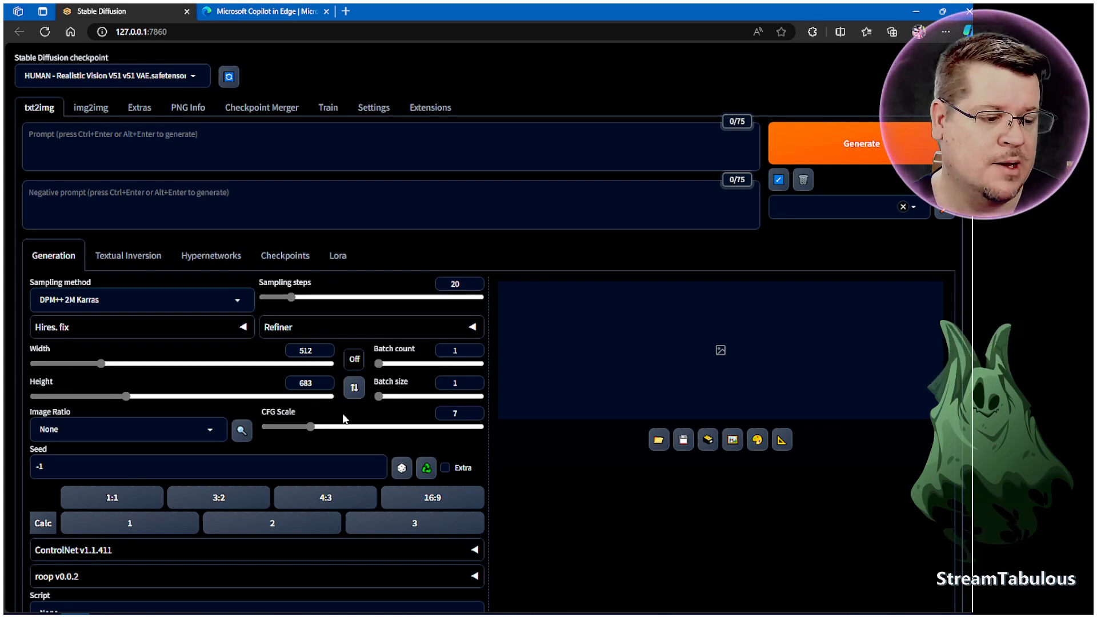
{"action": "scroll", "scroll_direction": "down", "scroll_amount": 3}
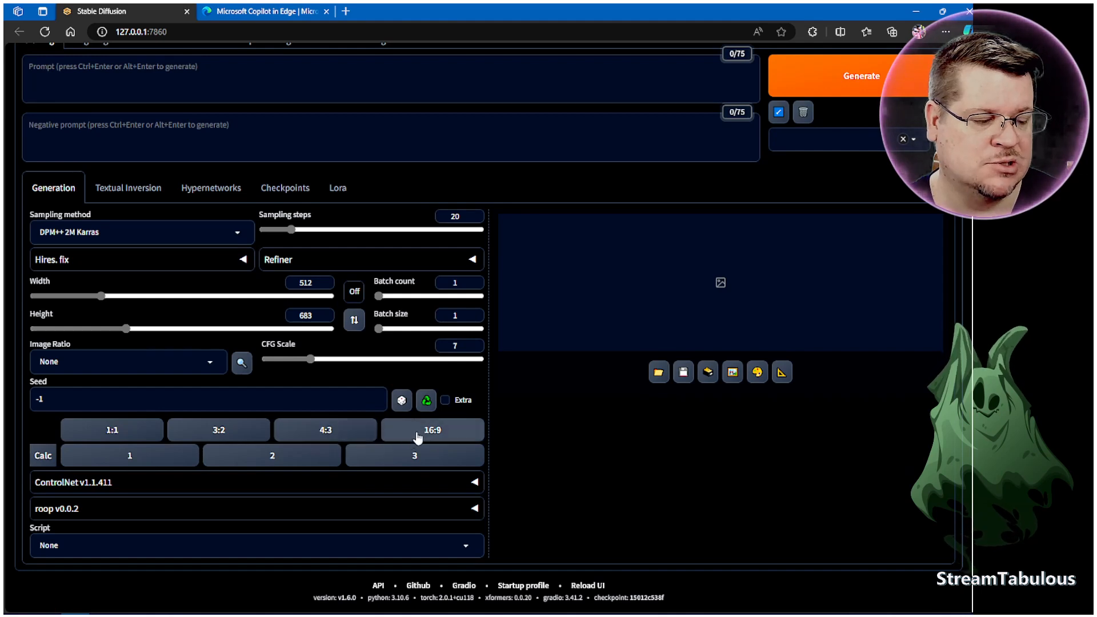
- Widen the image and lock width and height to a square 1:1 ratio
{"action": "left_click_drag", "start_coordinate": [101, 296], "coordinate": [205, 295]}
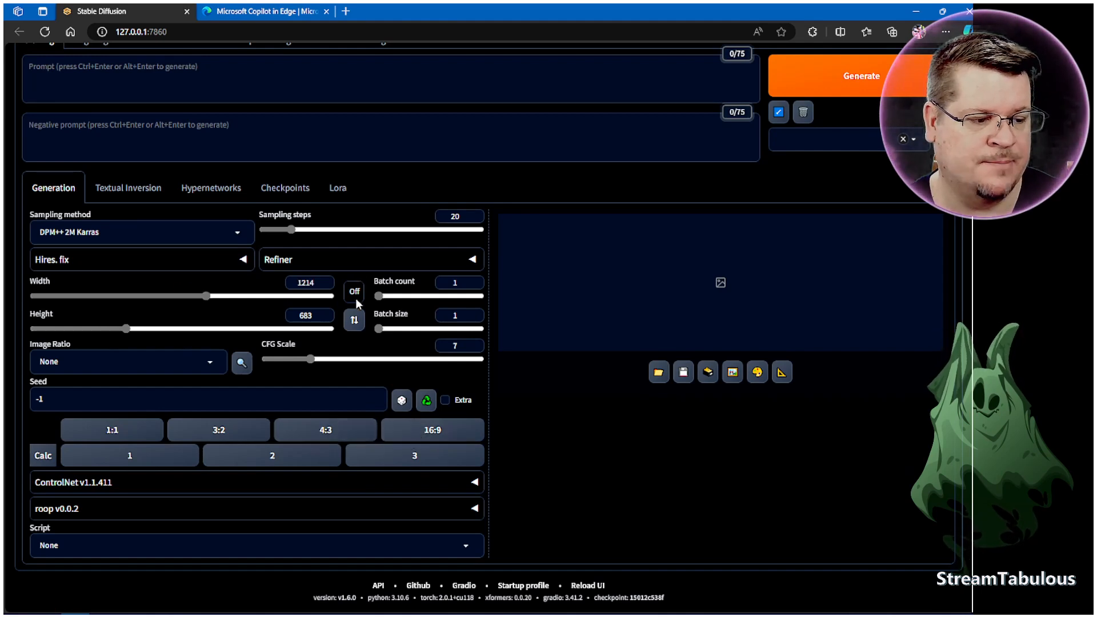
{"action": "left_click", "coordinate": [354, 291]}
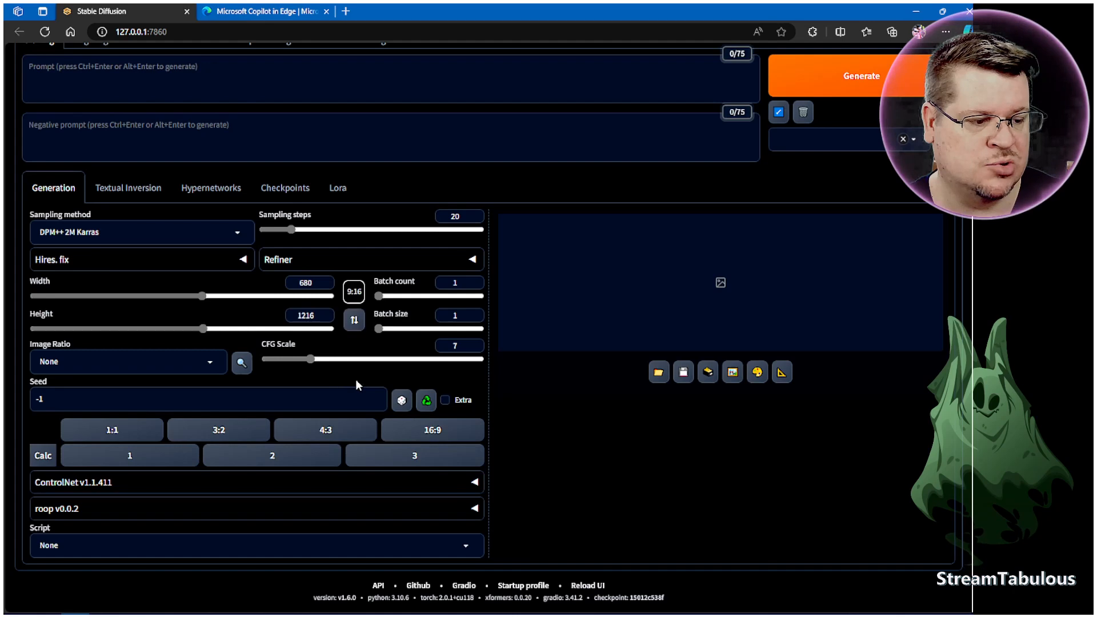
{"action": "mouse_move", "coordinate": [373, 278]}
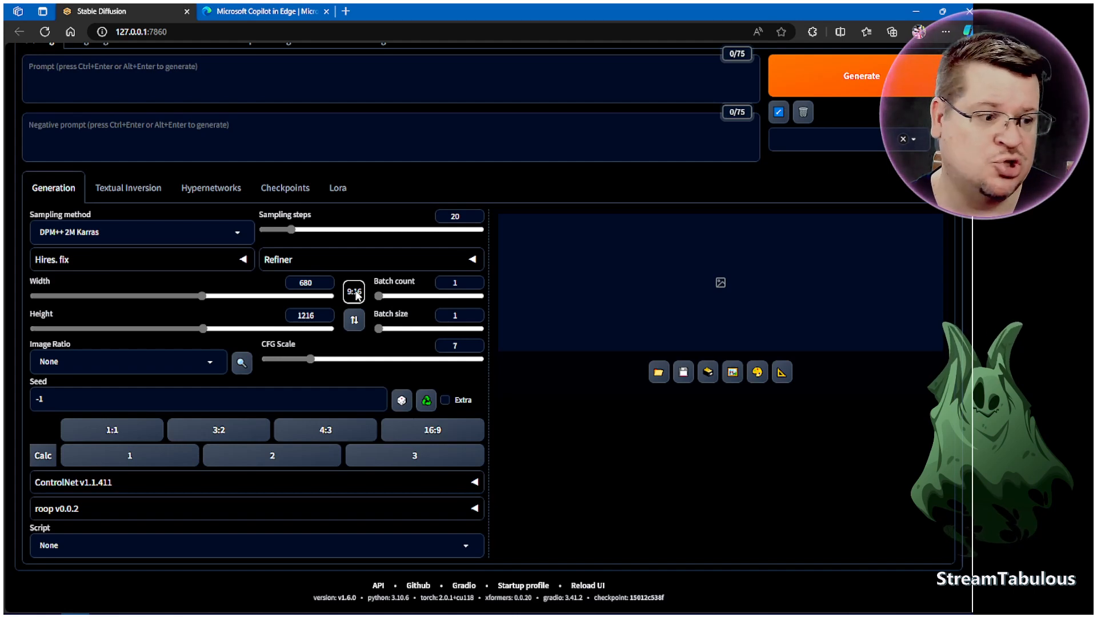
{"action": "left_click", "coordinate": [353, 292]}
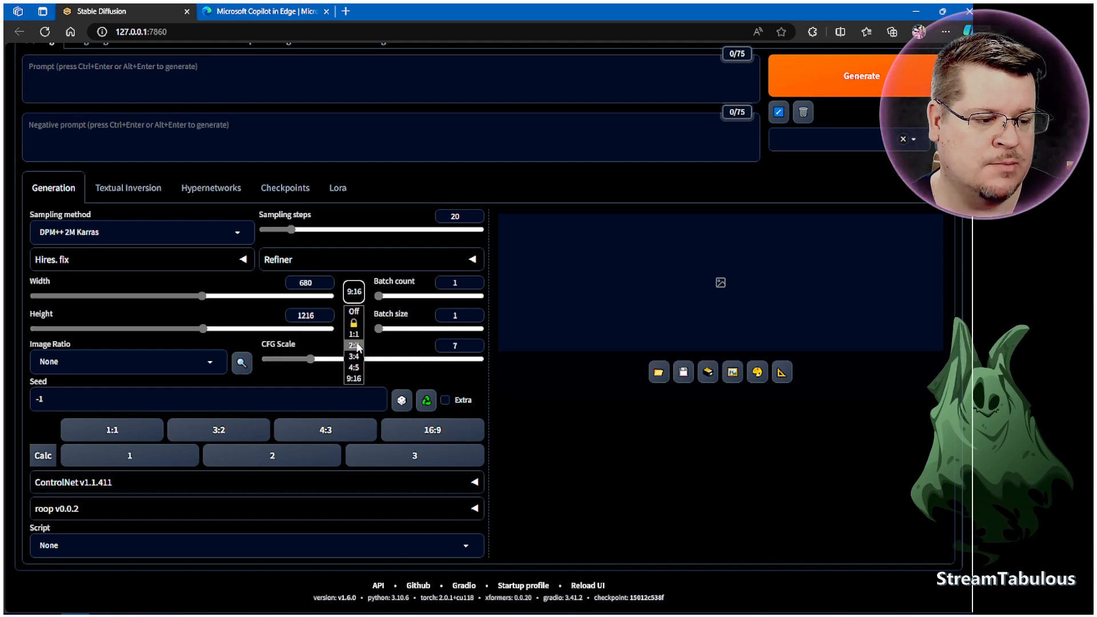
{"action": "left_click", "coordinate": [354, 344]}
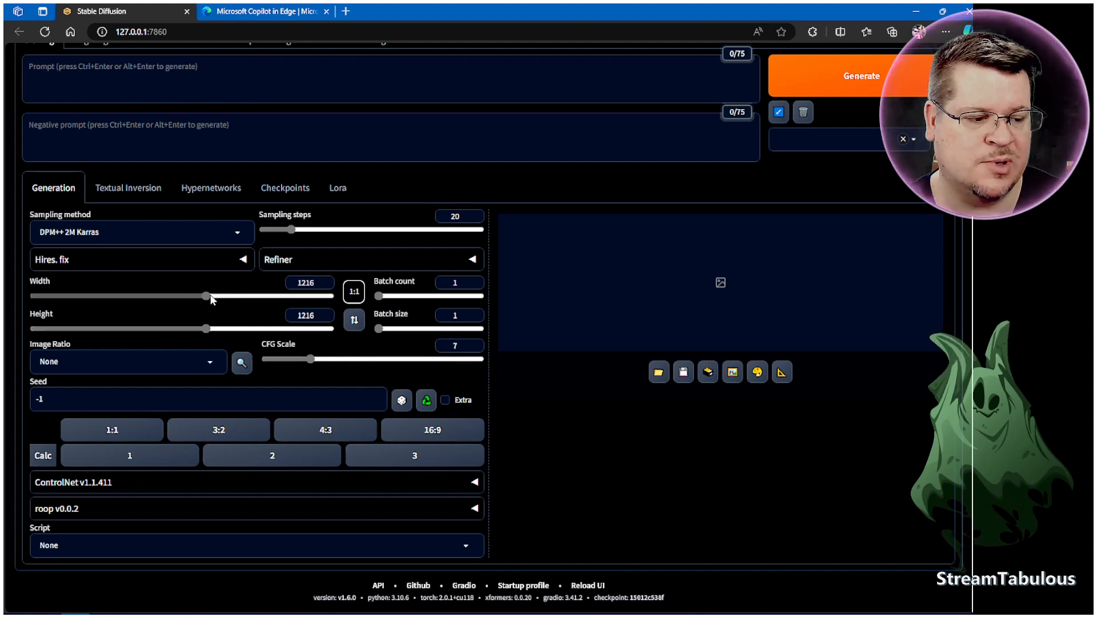
- Shrink the square image down to 832 × 832
{"action": "left_click_drag", "start_coordinate": [213, 295], "coordinate": [203, 295]}
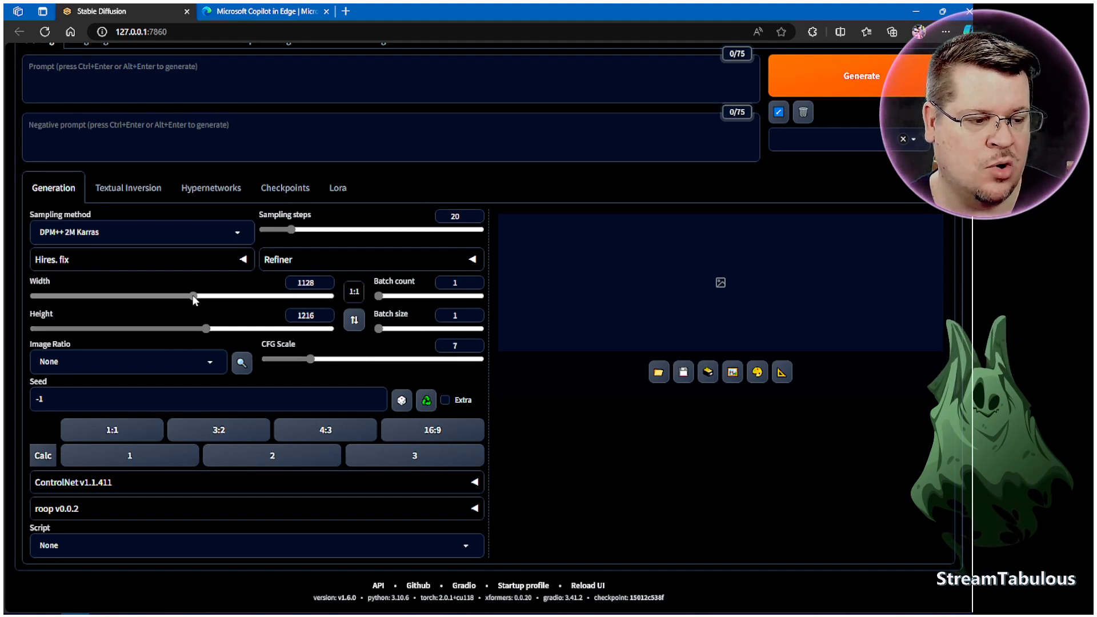
{"action": "left_click_drag", "start_coordinate": [194, 295], "coordinate": [185, 295]}
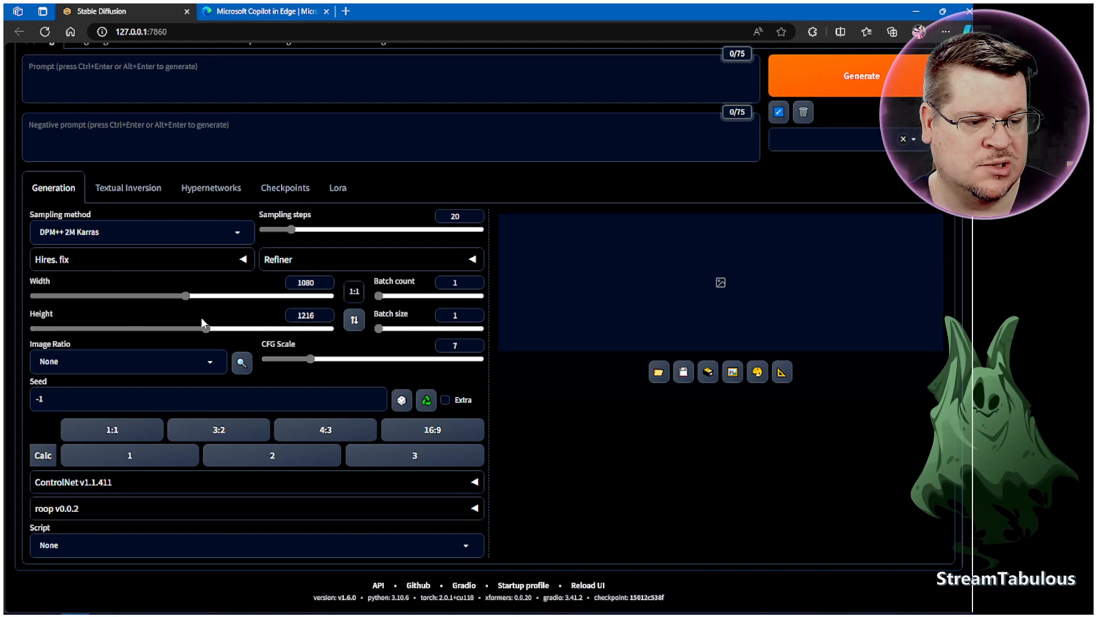
{"action": "left_click_drag", "start_coordinate": [204, 328], "coordinate": [183, 328]}
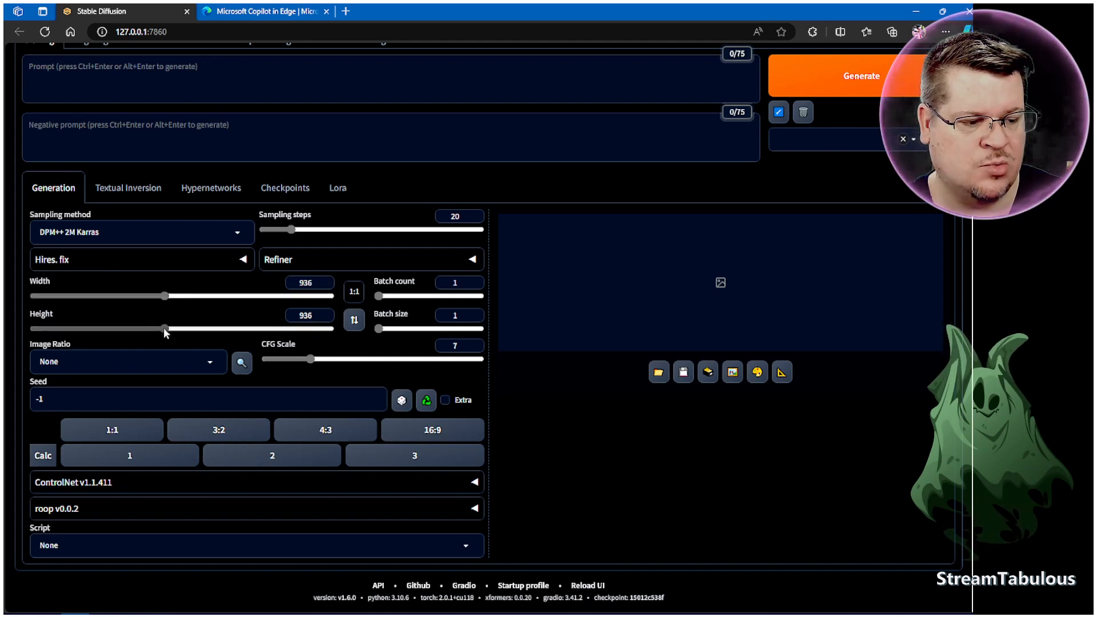
{"action": "left_click_drag", "start_coordinate": [165, 328], "coordinate": [160, 328]}
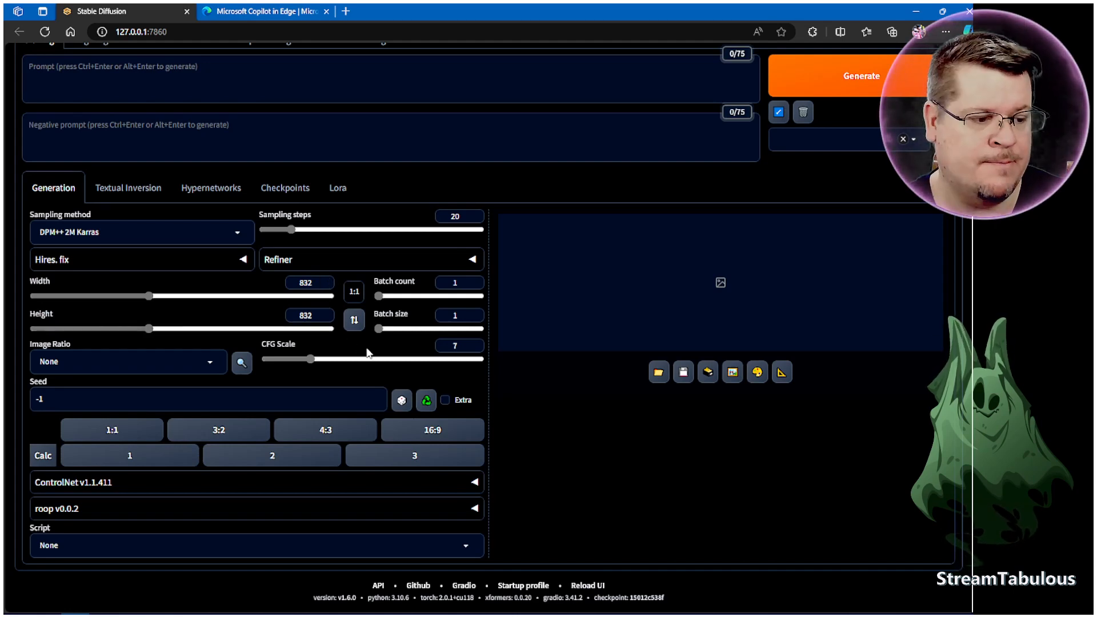
- Turn the ratio lock off and set the dimensions to 1184 × 888
{"action": "left_click", "coordinate": [353, 292]}
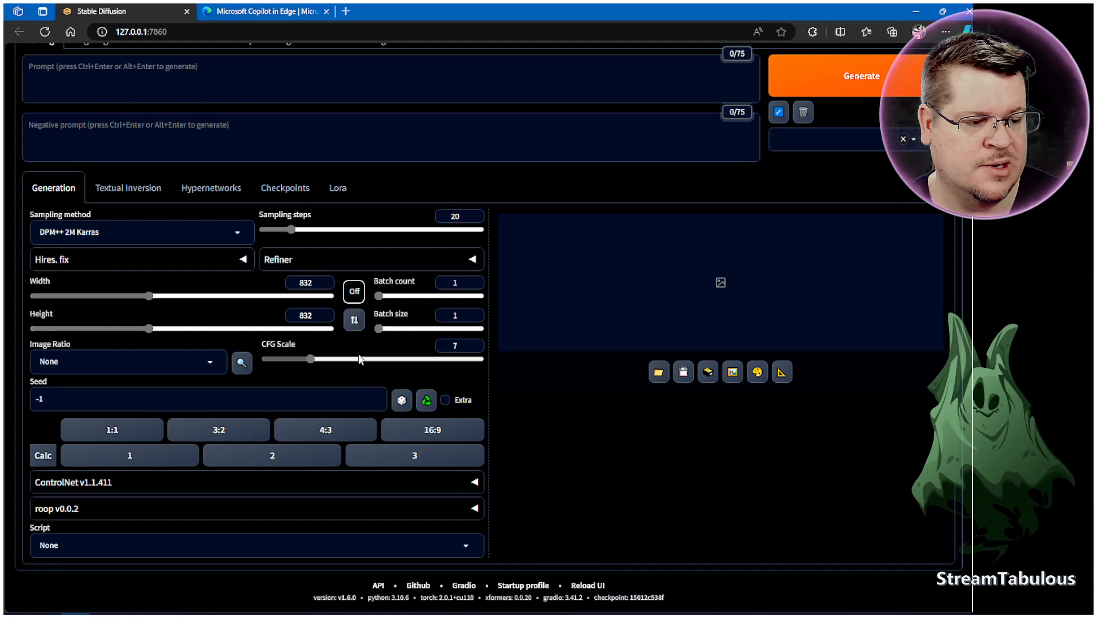
{"action": "left_click_drag", "start_coordinate": [147, 296], "coordinate": [188, 295]}
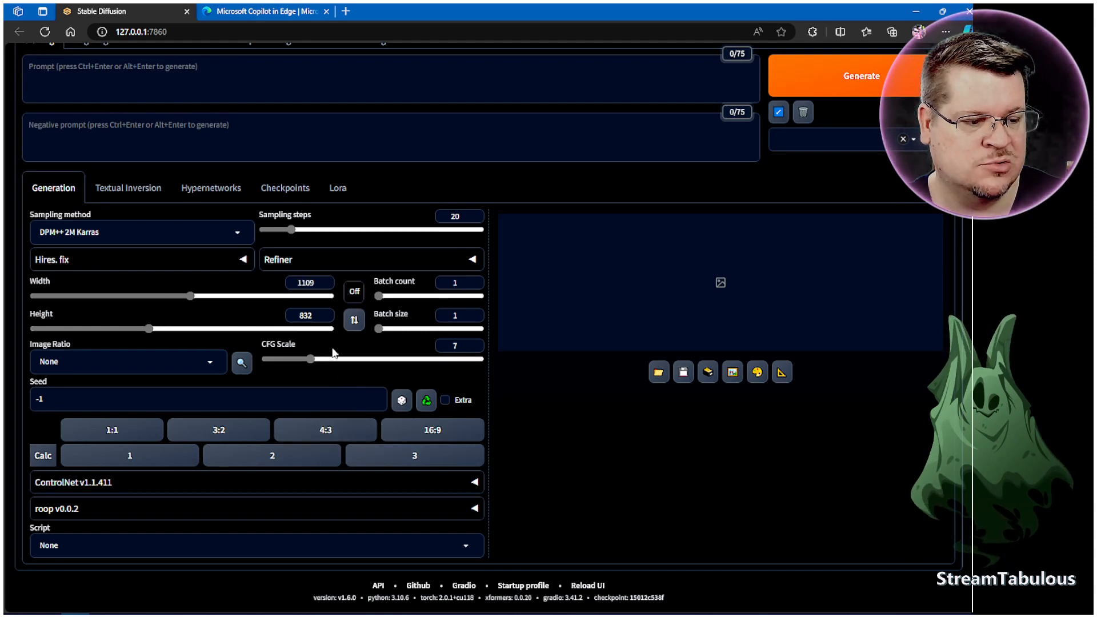
{"action": "left_click_drag", "start_coordinate": [189, 295], "coordinate": [171, 295]}
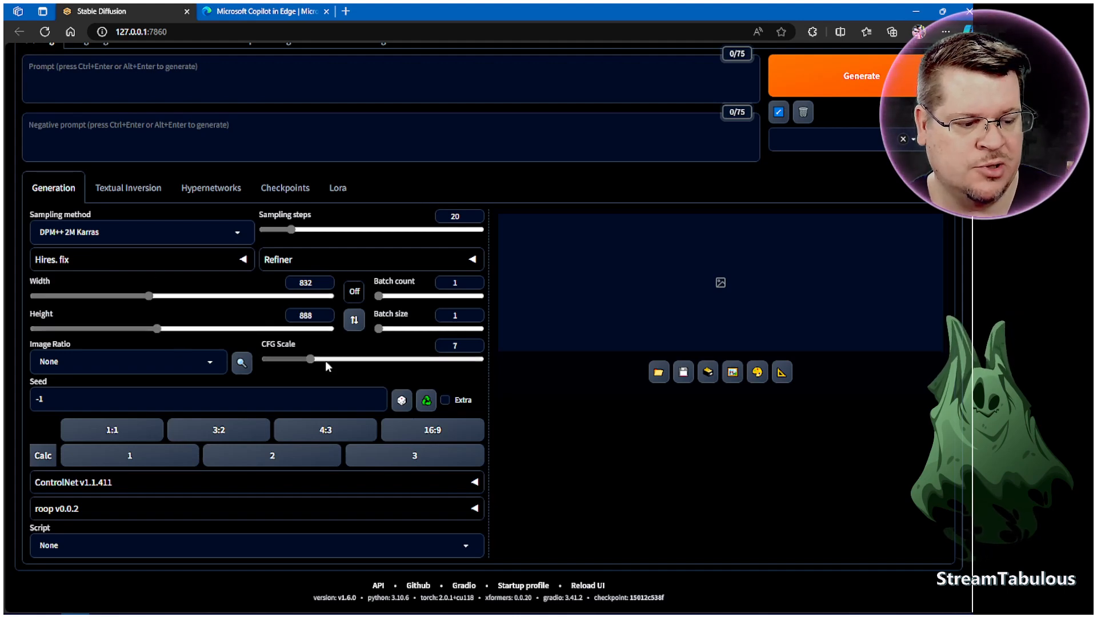
{"action": "left_click_drag", "start_coordinate": [145, 295], "coordinate": [203, 296]}
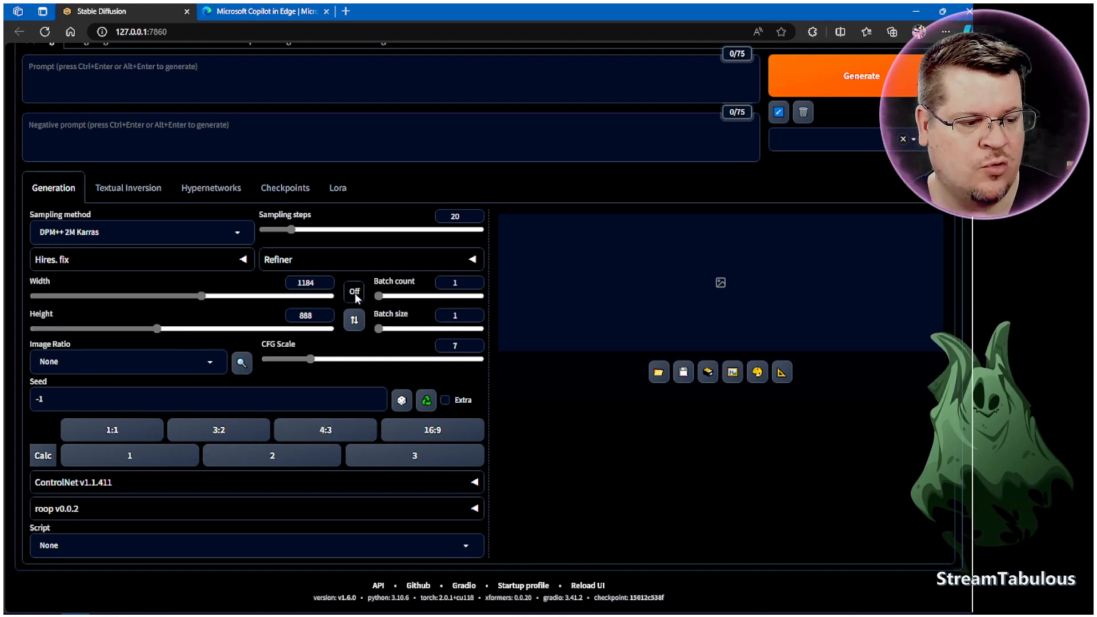
- Lock the current proportion, scale to 904 × 680, and swap to 680 × 904 portrait
{"action": "left_click", "coordinate": [354, 291]}
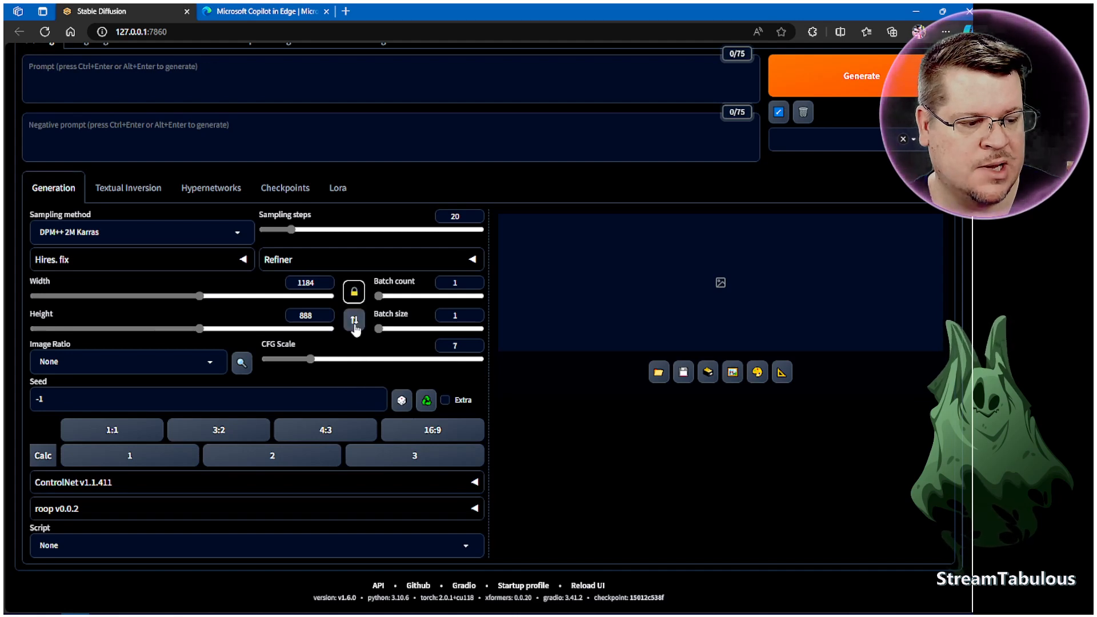
{"action": "left_click_drag", "start_coordinate": [183, 330], "coordinate": [175, 329]}
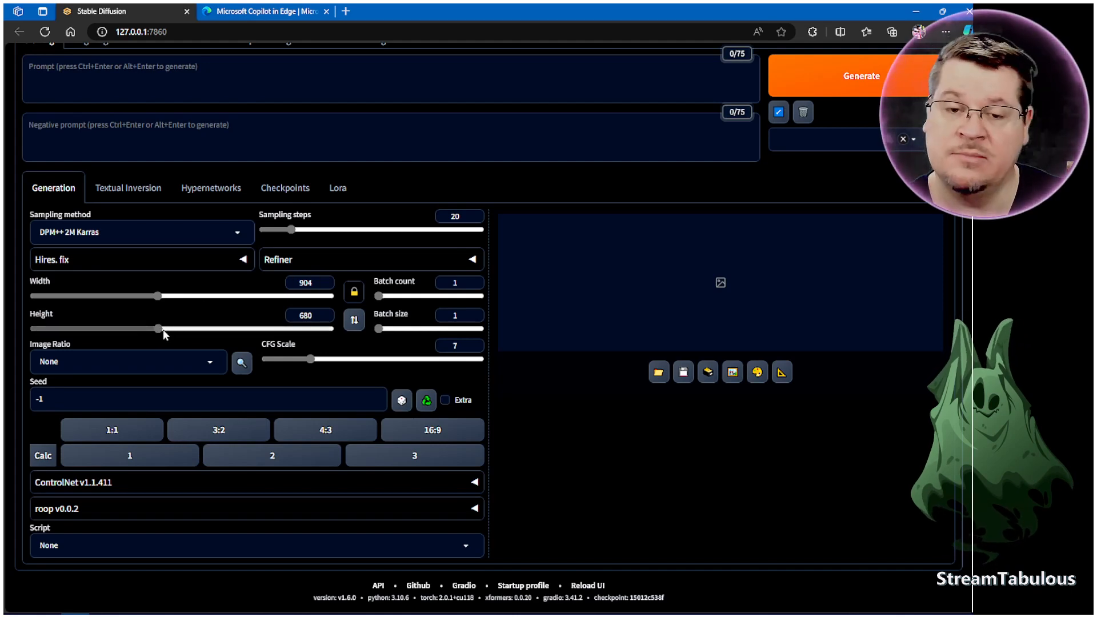
{"action": "left_click", "coordinate": [355, 320]}
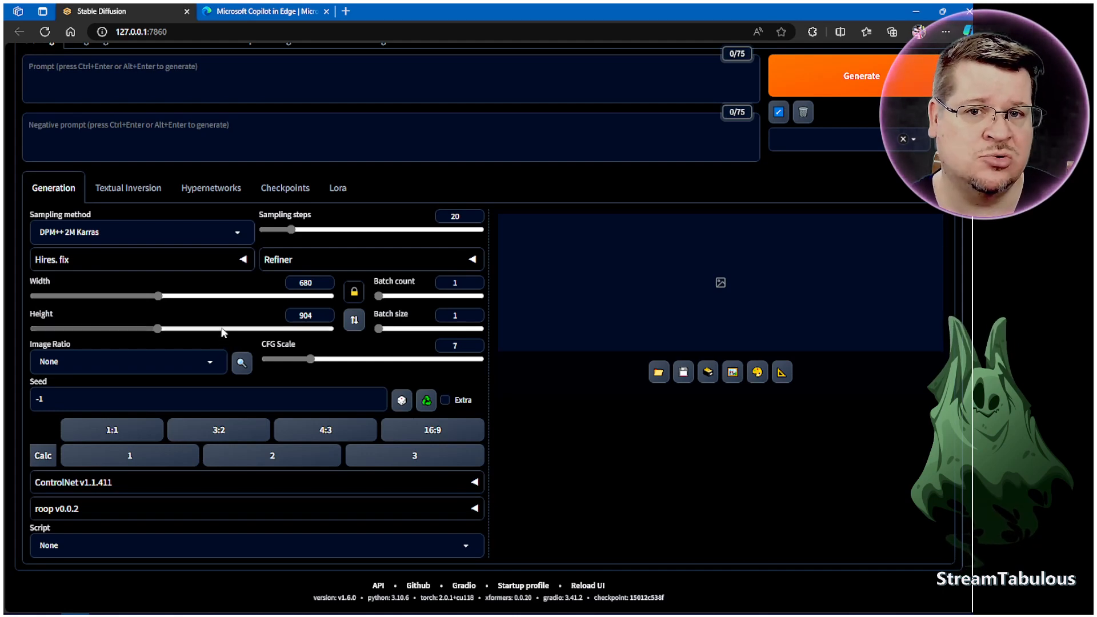
{"action": "mouse_move", "coordinate": [224, 320]}
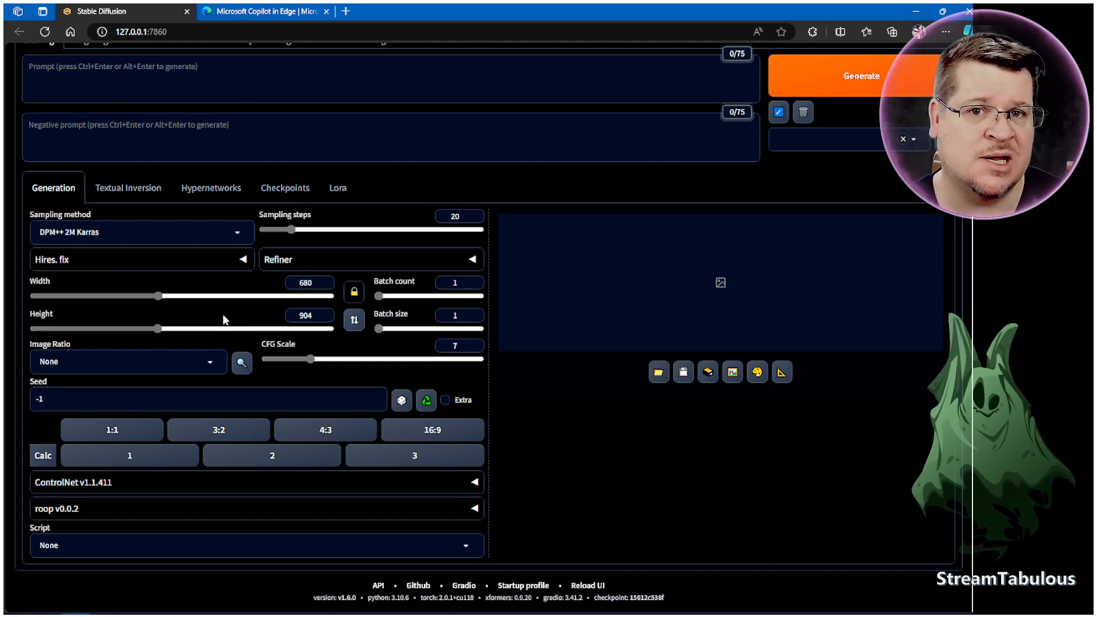